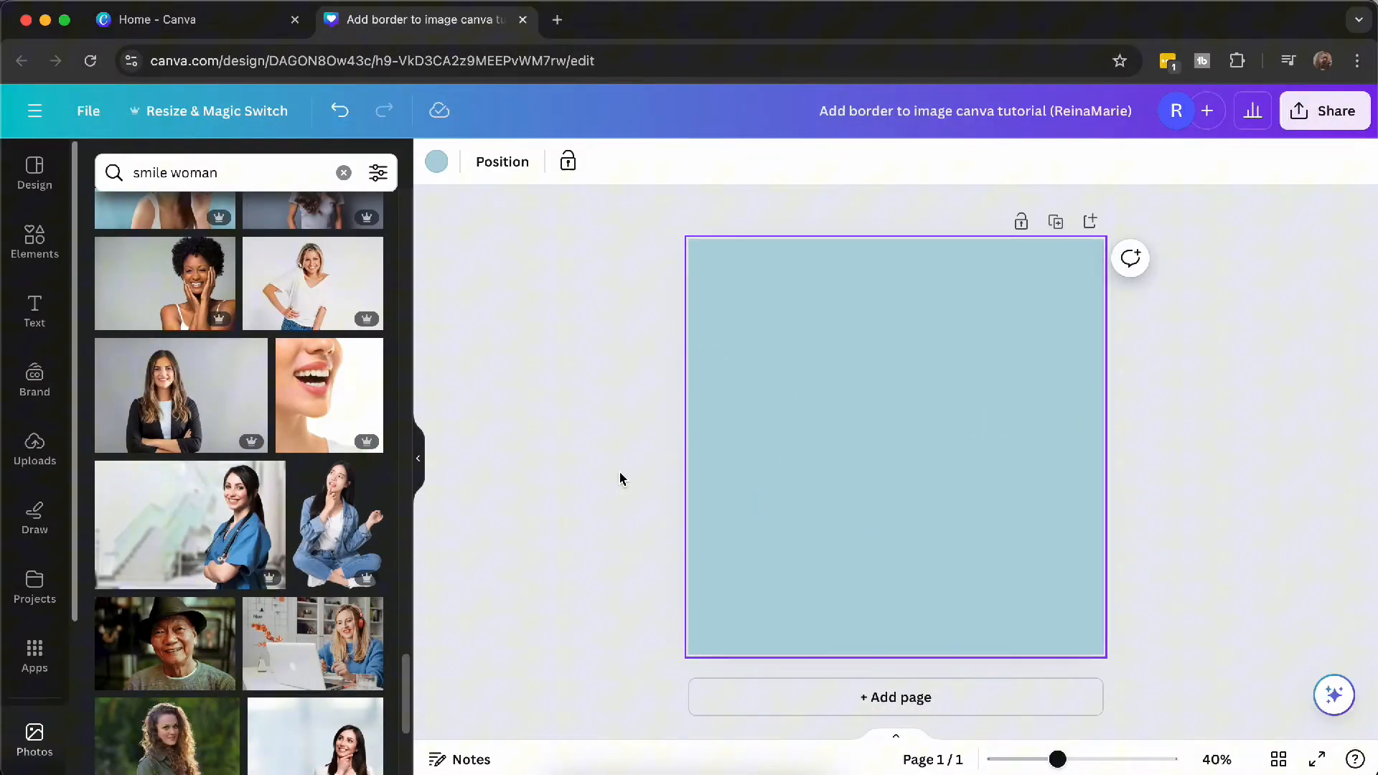
pyautogui.moveTo(224, 406)
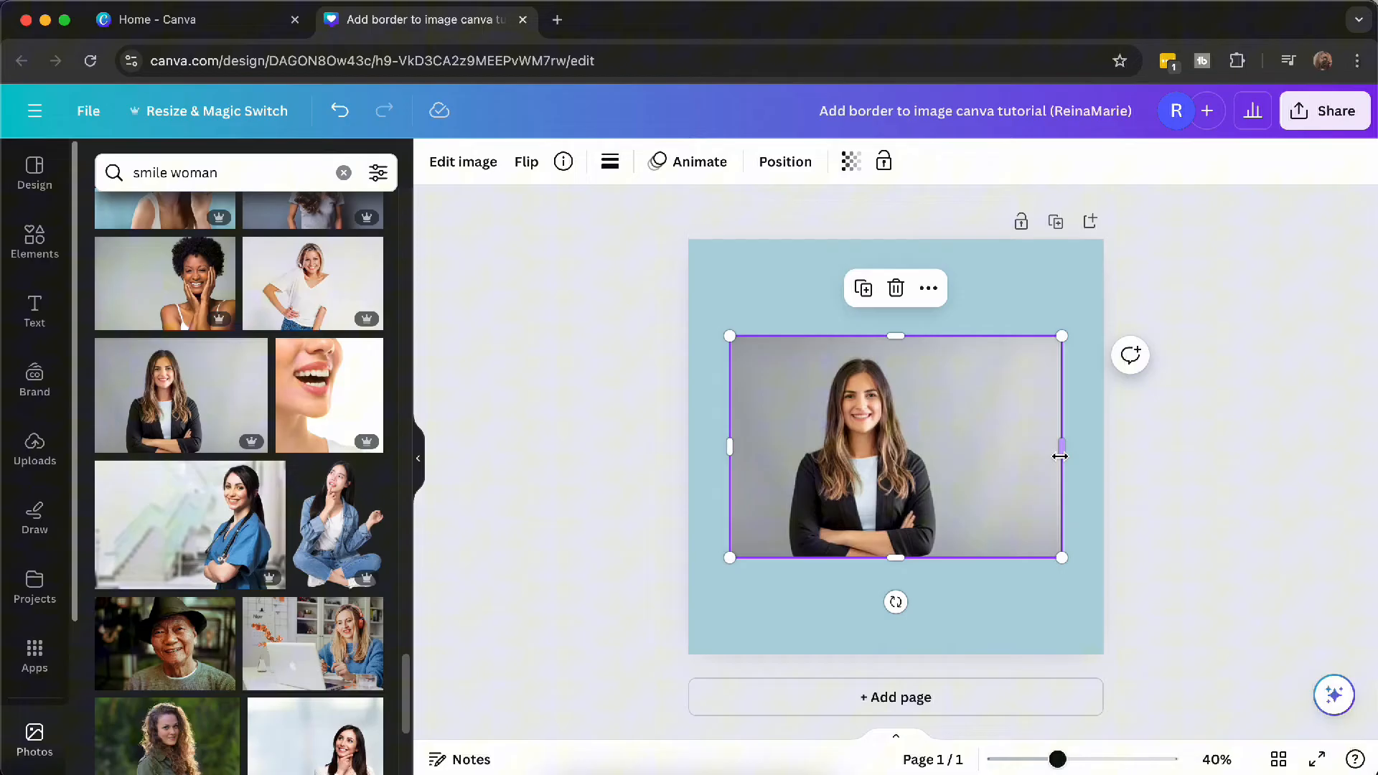
# Crop the woman's photo narrower by dragging its side handle inward
pyautogui.moveTo(1061, 455); pyautogui.dragTo(949, 448)
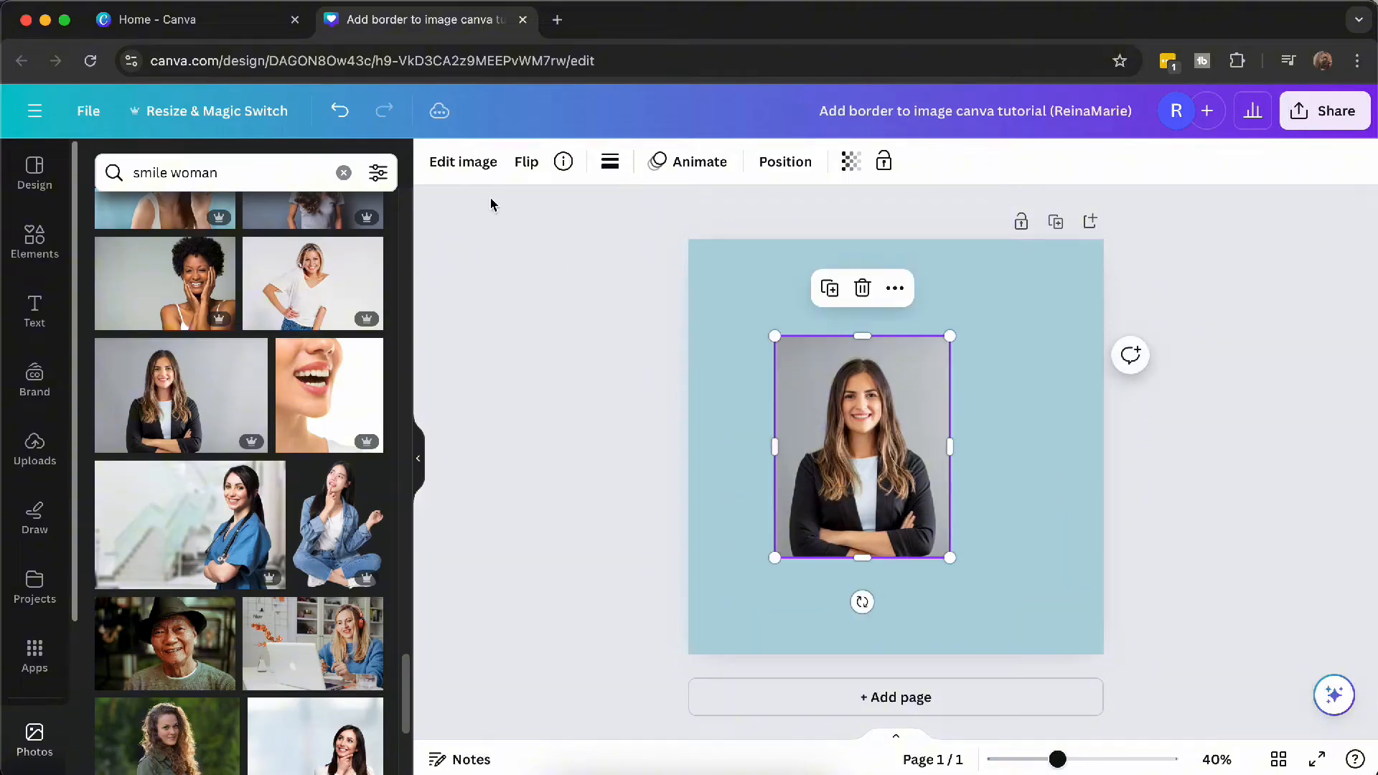
# Use Edit image's BG Remover to cut the woman out of her grey background
pyautogui.click(463, 161)
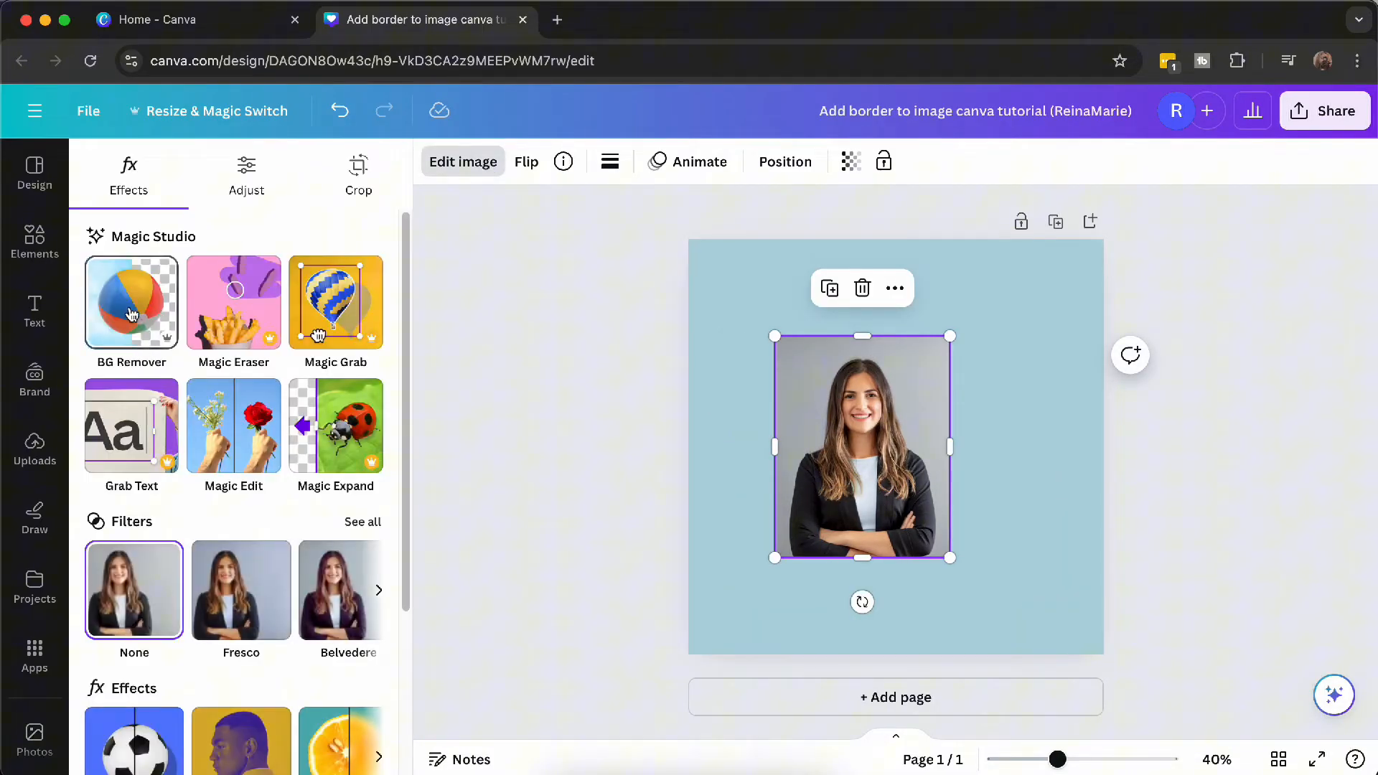
pyautogui.click(131, 303)
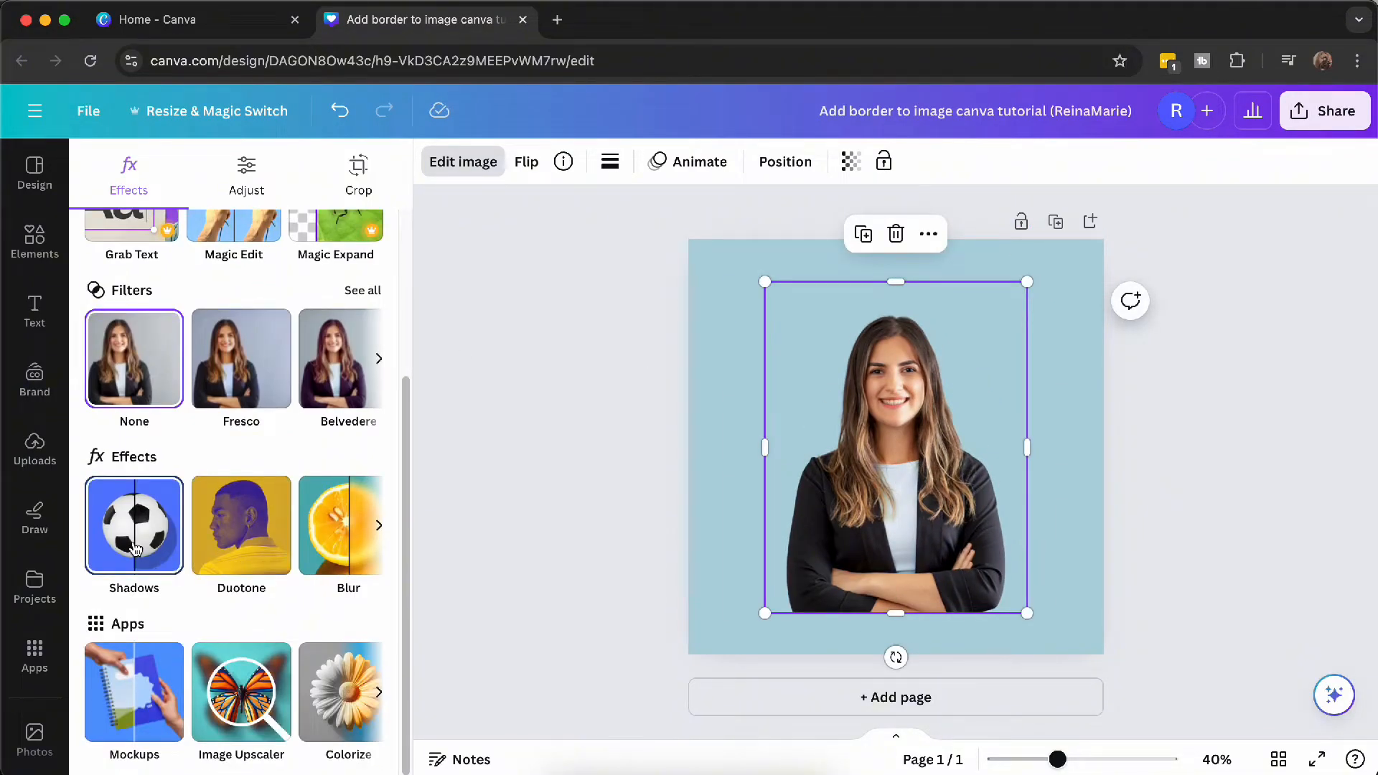
# Apply a Shadows Outline to the cut-out woman at size about 32 and choose its colour
pyautogui.click(134, 525)
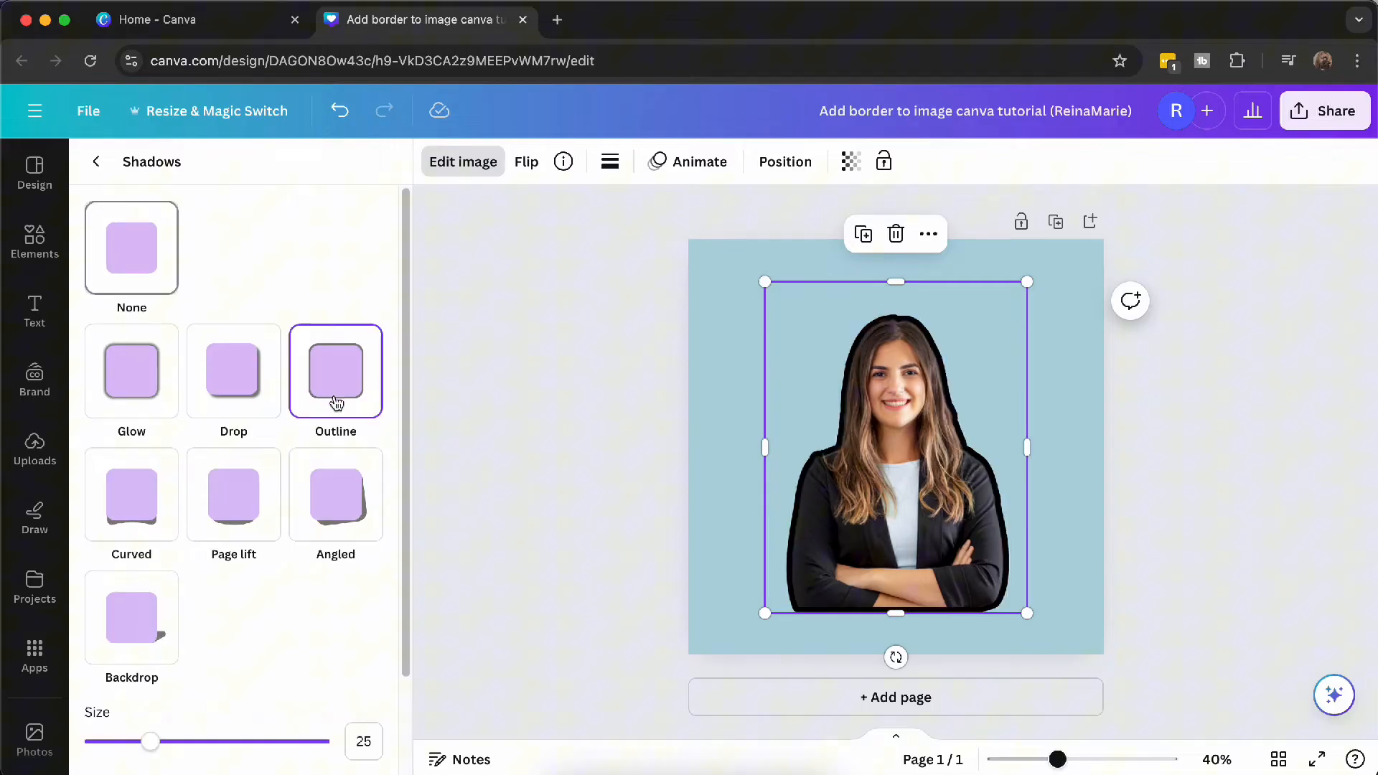
pyautogui.scroll(-3)
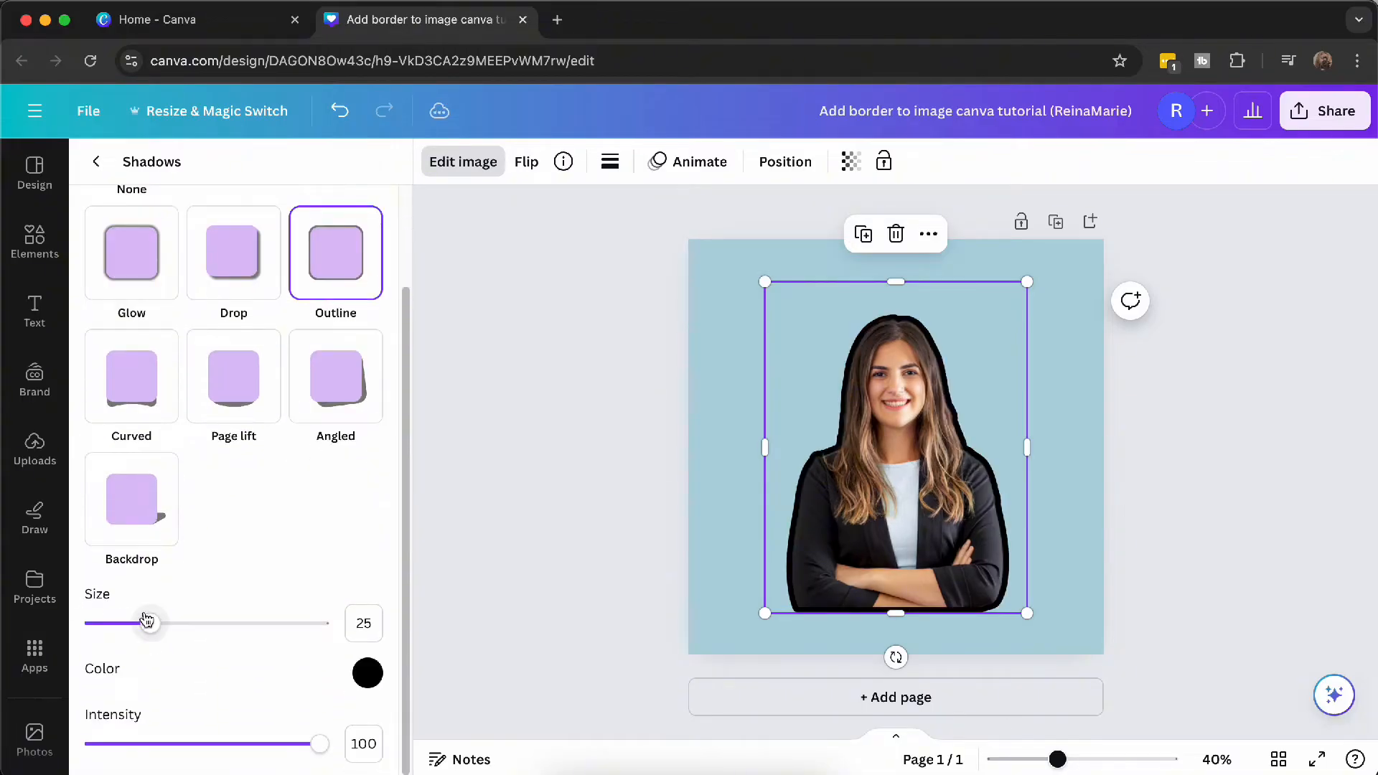
pyautogui.moveTo(146, 622); pyautogui.dragTo(161, 622)
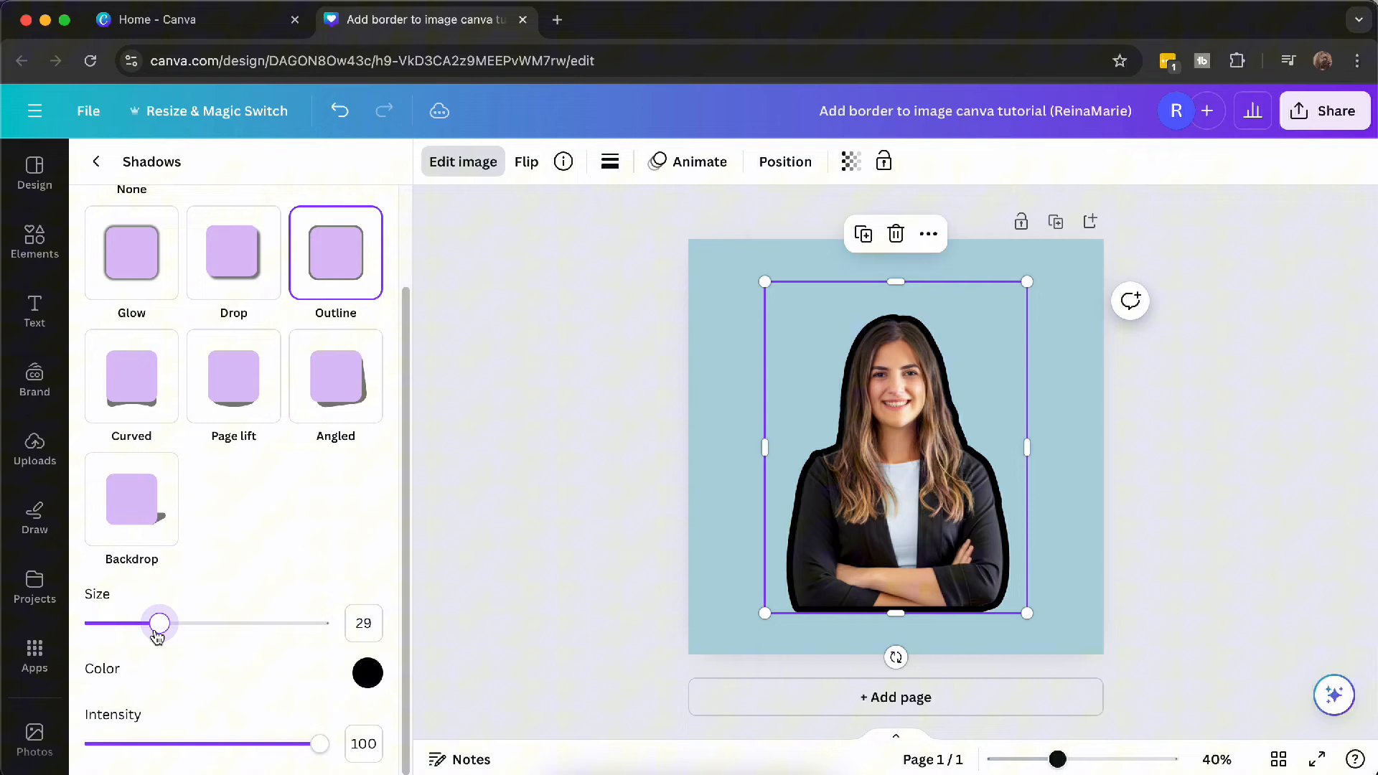
pyautogui.moveTo(160, 622); pyautogui.dragTo(167, 623)
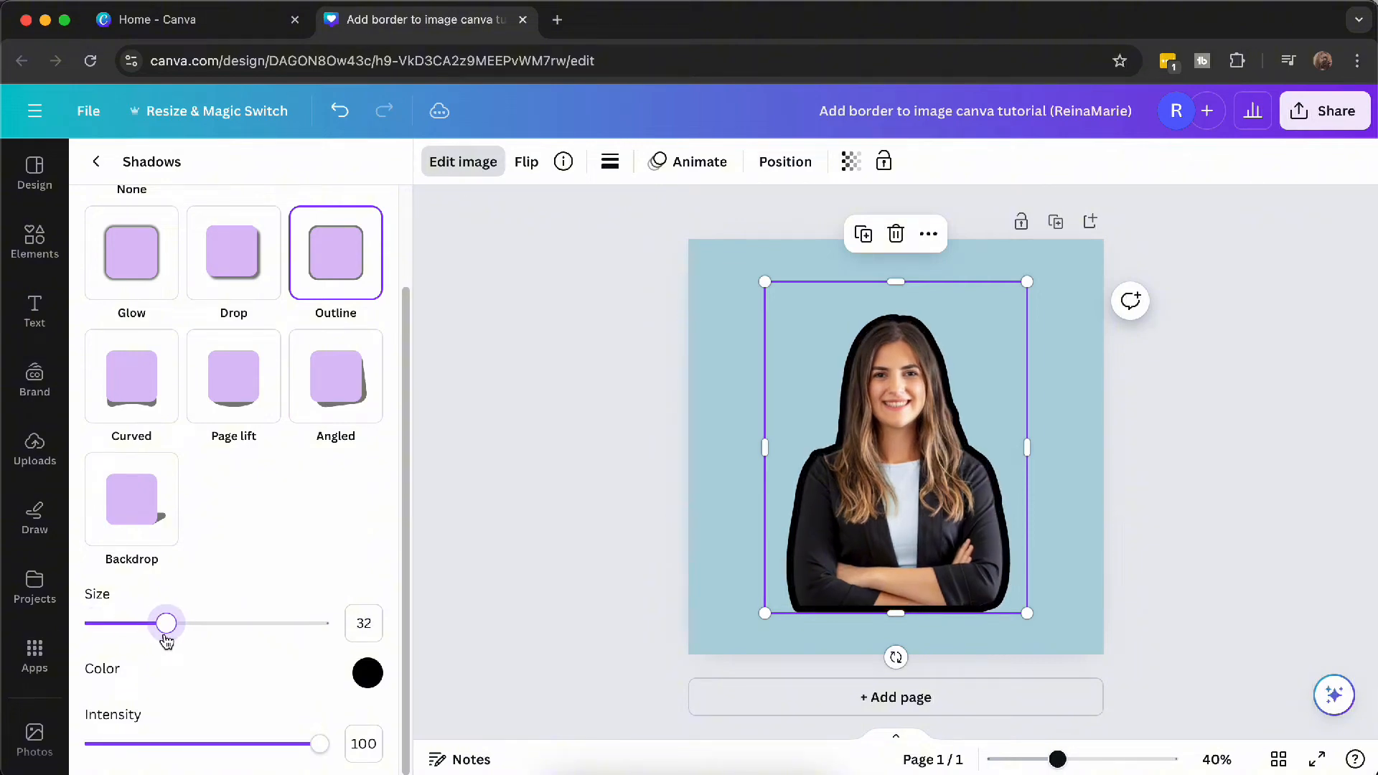
pyautogui.click(367, 673)
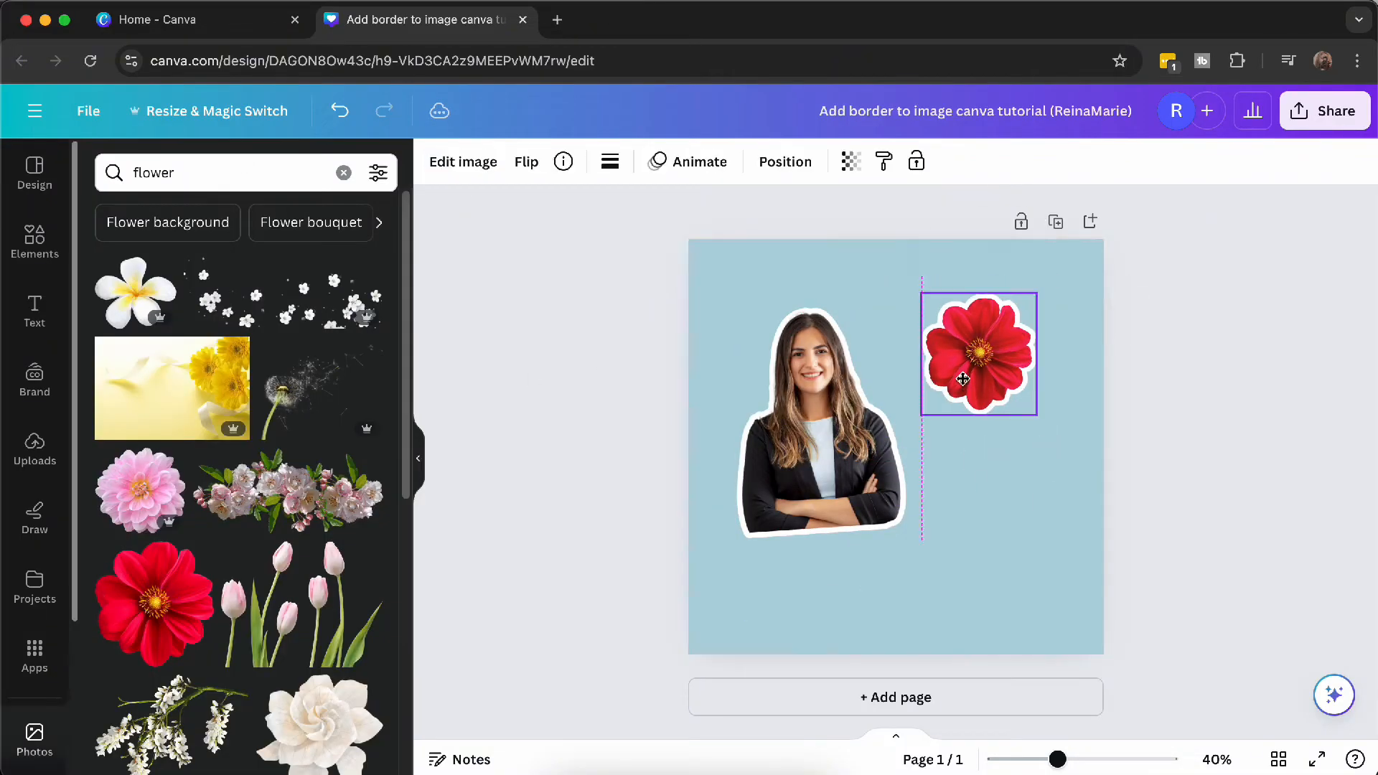
# Search Photos for 'leaves' to find an element to add beside the woman
pyautogui.write('leaves')
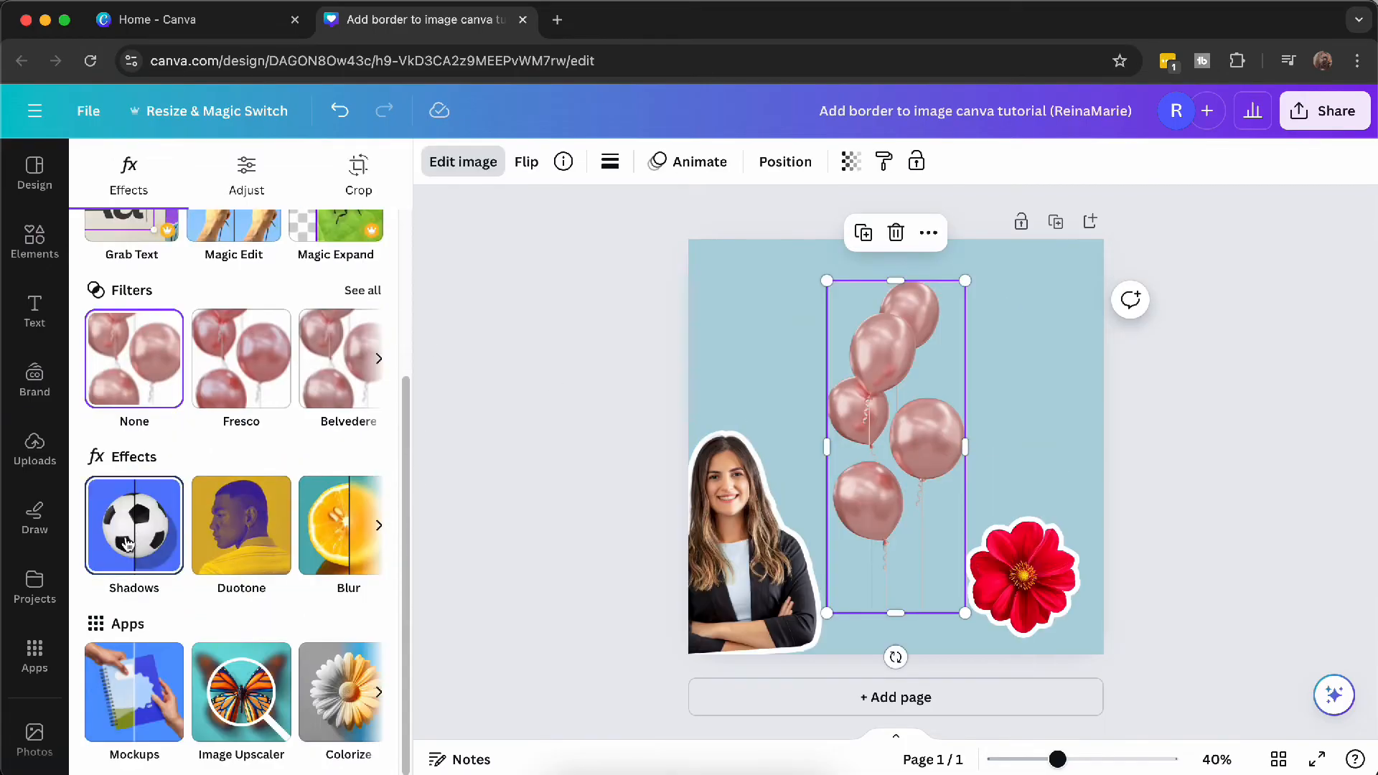
# Add a Shadows Outline in white #FFFFFF to the pink balloons
pyautogui.click(134, 526)
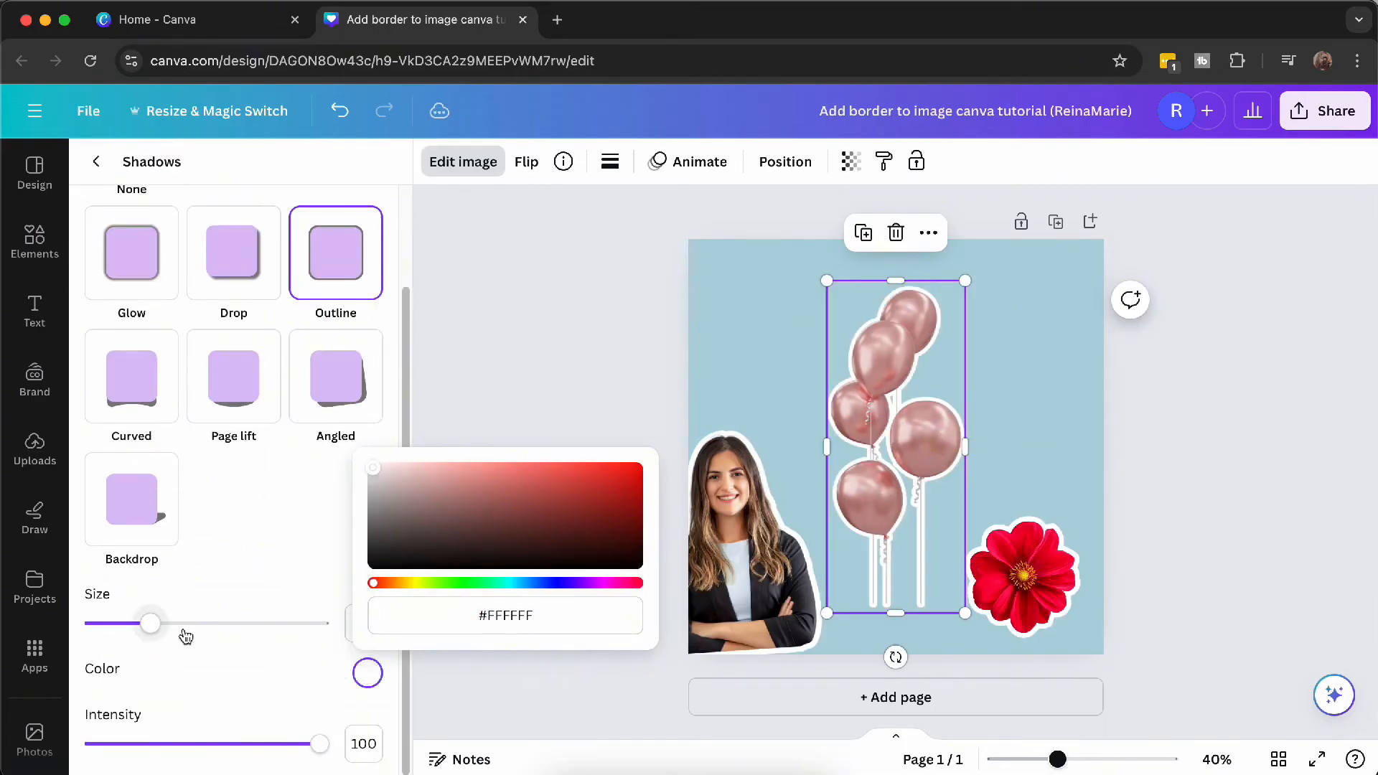